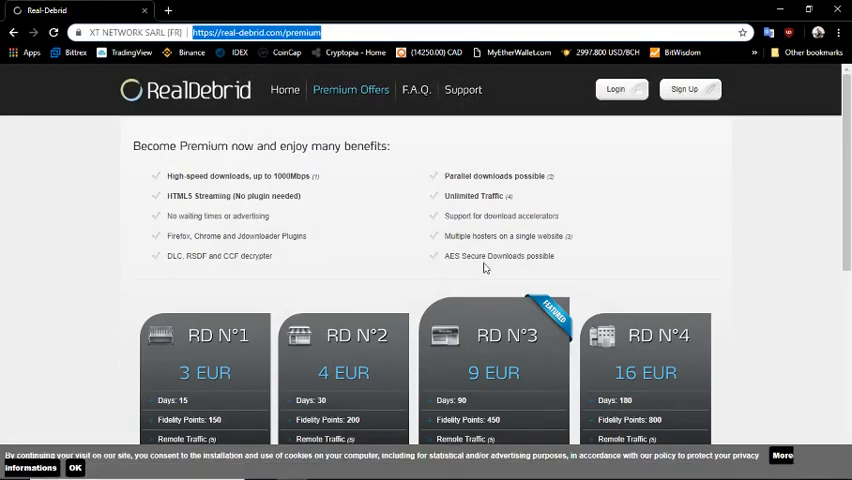
{"action": "mouse_move", "coordinate": [322, 63]}
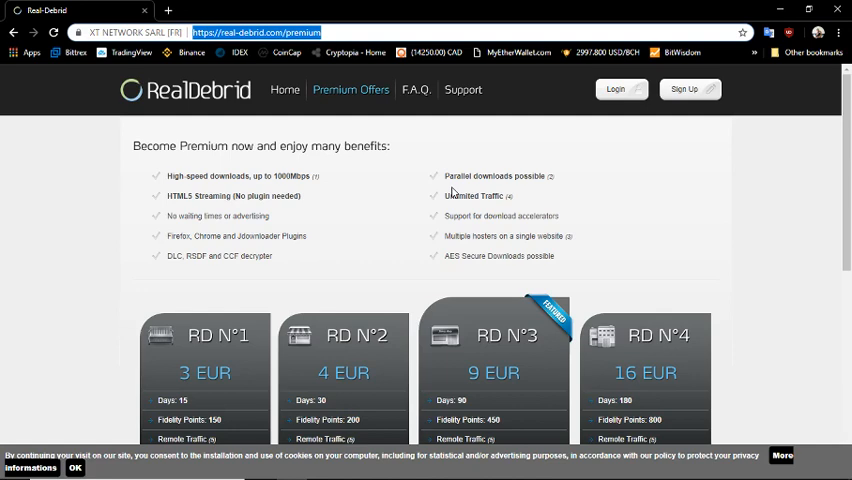
{"action": "mouse_move", "coordinate": [527, 201]}
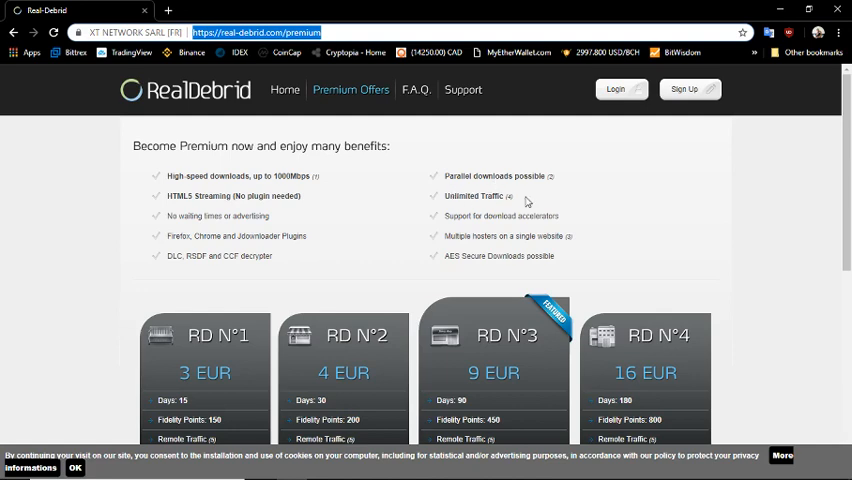
{"action": "mouse_move", "coordinate": [632, 216]}
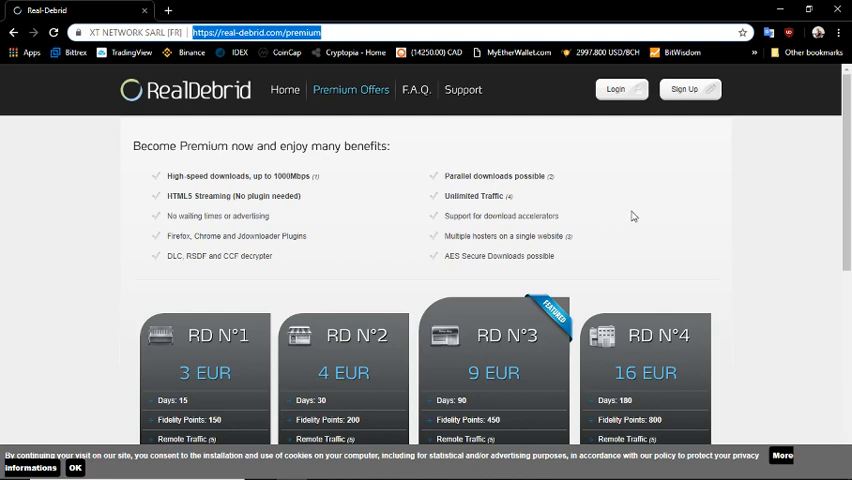
Add the line '1 year in USD= $96sd / $168uhd' to RD INFO.txt, then minimize Notepad.
{"action": "scroll", "scroll_direction": "down", "scroll_amount": 3}
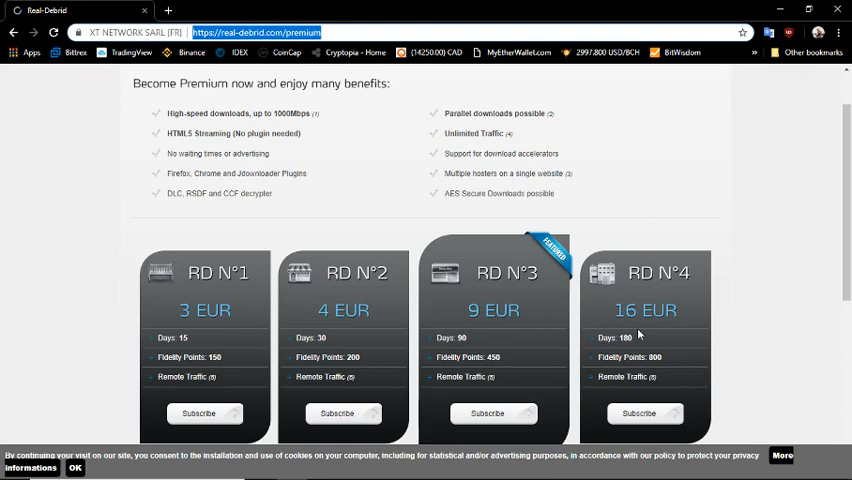
{"action": "mouse_move", "coordinate": [638, 335]}
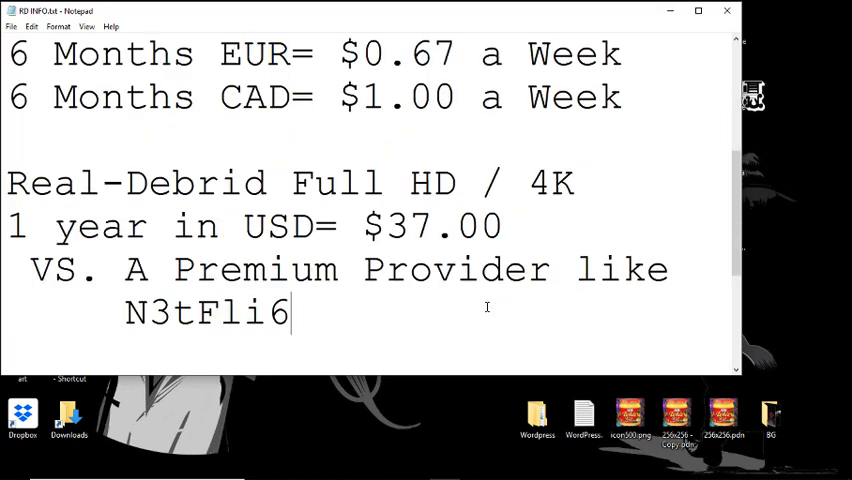
{"action": "mouse_move", "coordinate": [483, 302]}
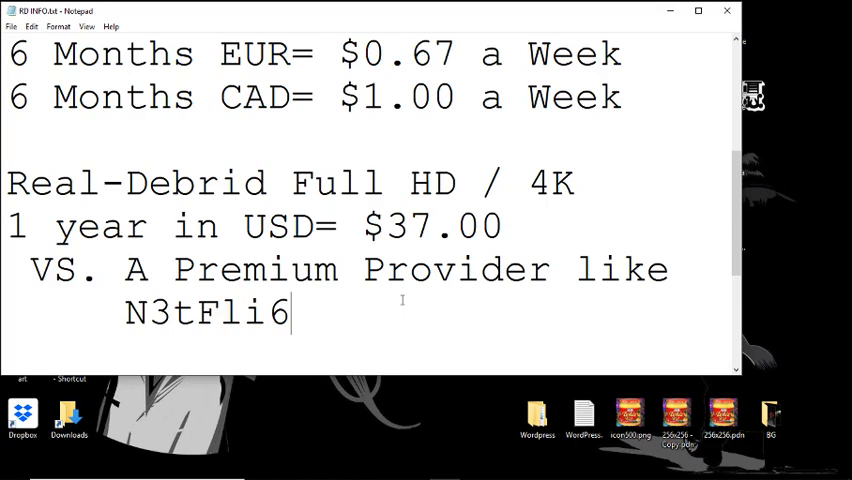
{"action": "type", "text": "1 year in USD= $96sd / $168uhd"}
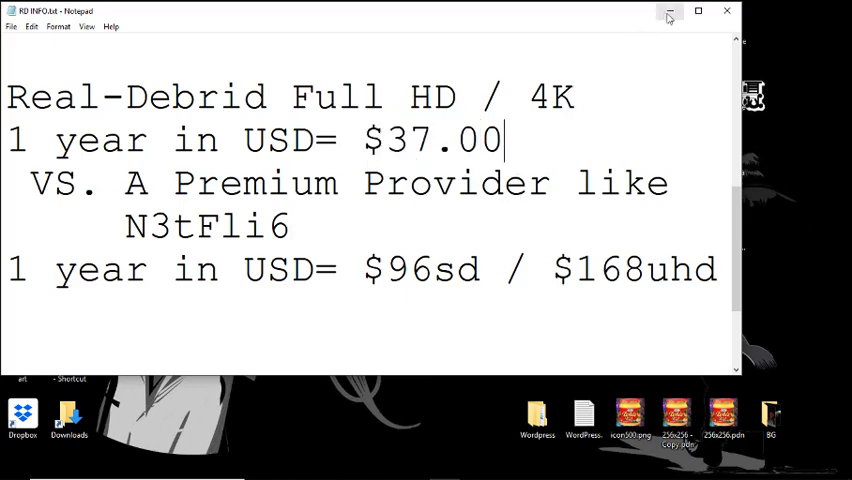
{"action": "mouse_move", "coordinate": [669, 12]}
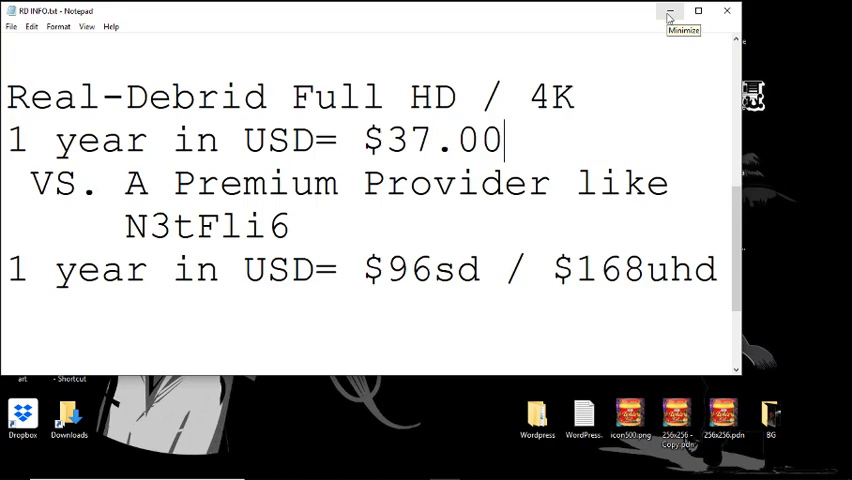
{"action": "left_click", "coordinate": [668, 11]}
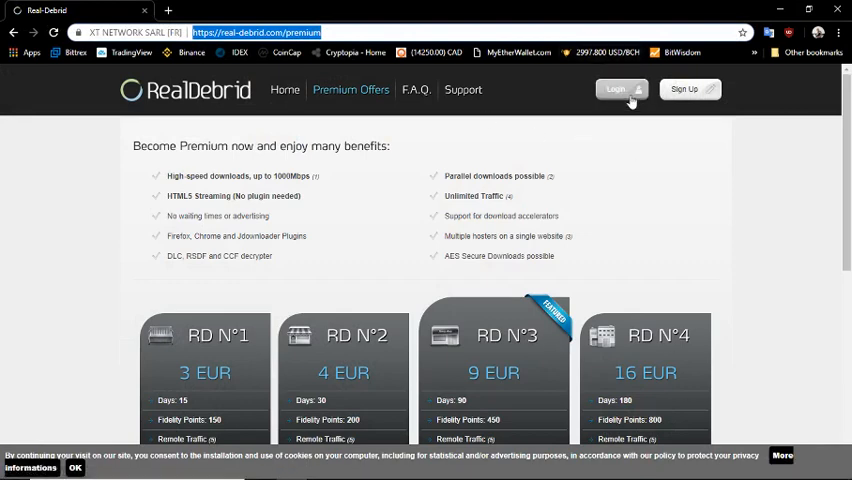
{"action": "scroll", "scroll_direction": "down", "scroll_amount": 3}
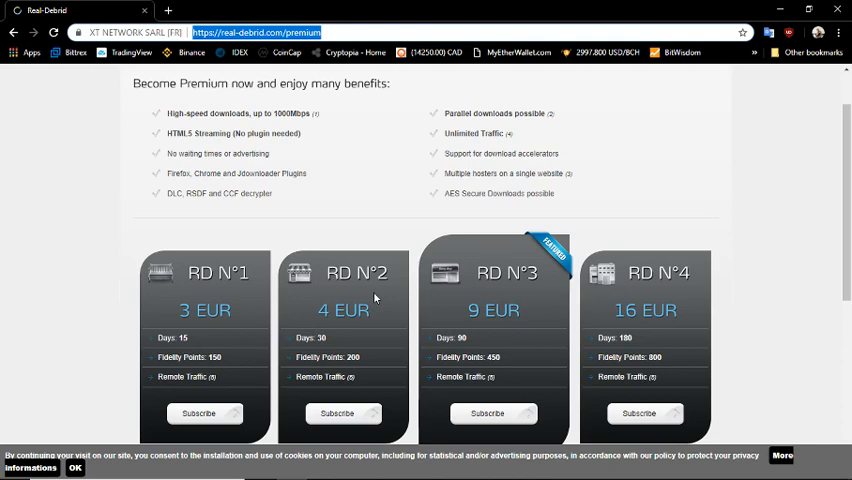
{"action": "mouse_move", "coordinate": [578, 165]}
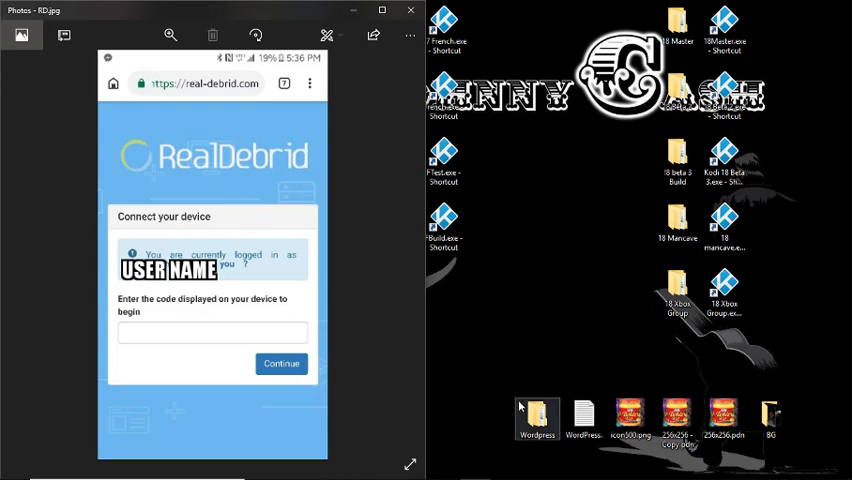
Show RD.jpg, the Real-Debrid device-connection screenshot, in Photos on the left half.
{"action": "left_click", "coordinate": [724, 295]}
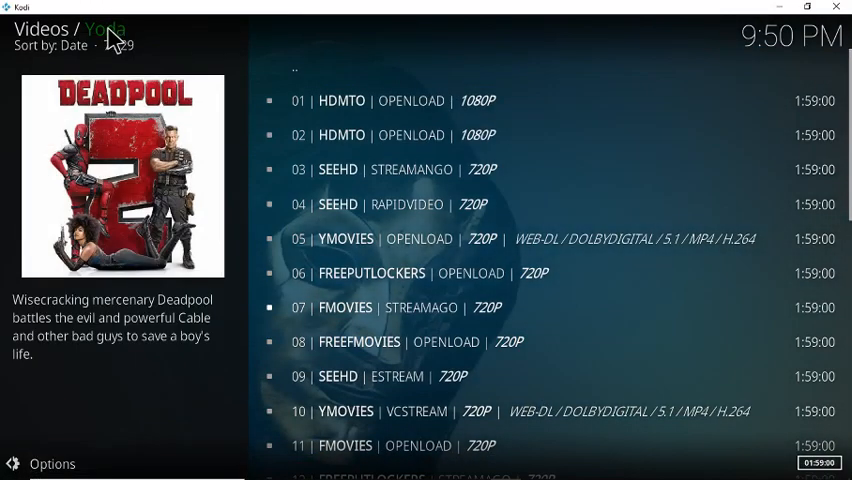
{"action": "mouse_move", "coordinate": [140, 170]}
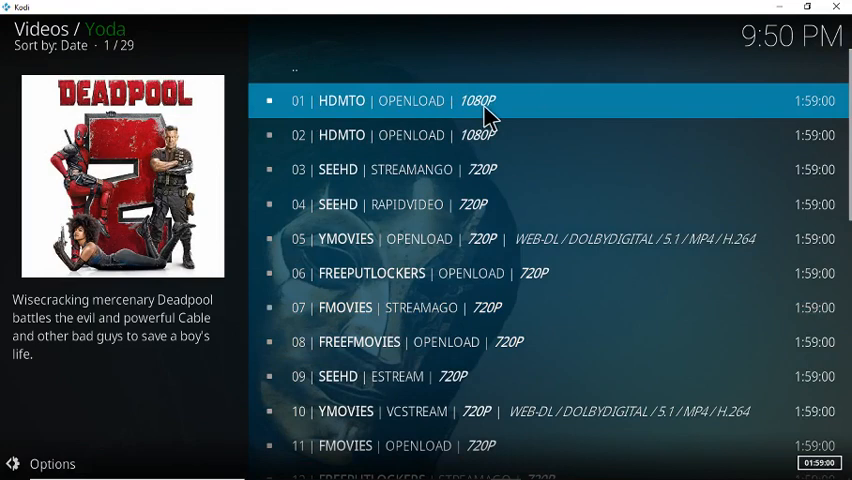
{"action": "mouse_move", "coordinate": [488, 110]}
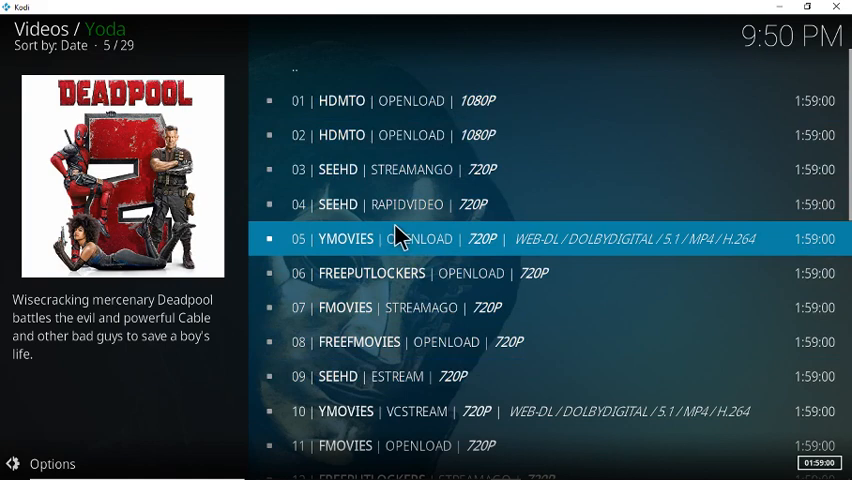
{"action": "mouse_move", "coordinate": [400, 240]}
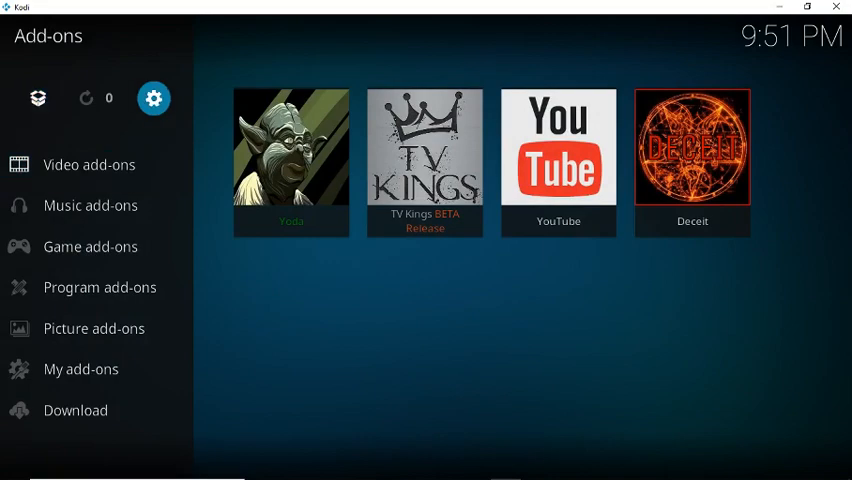
Raise Kodi's settings level from Standard to Expert and show the Add-ons category.
{"action": "left_click", "coordinate": [153, 98]}
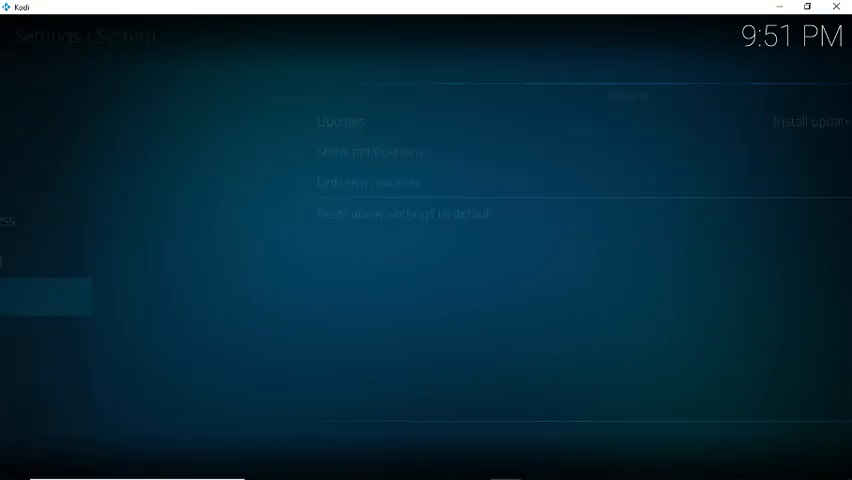
{"action": "left_click", "coordinate": [44, 336]}
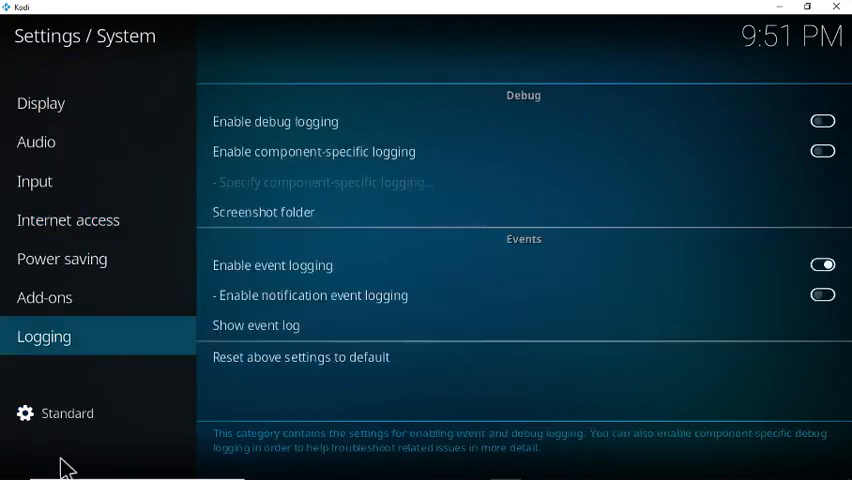
{"action": "mouse_move", "coordinate": [67, 413]}
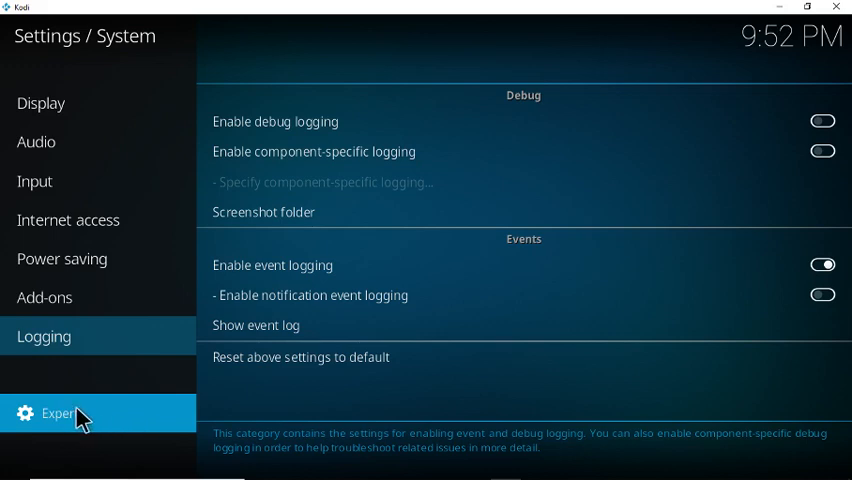
{"action": "left_click", "coordinate": [45, 298]}
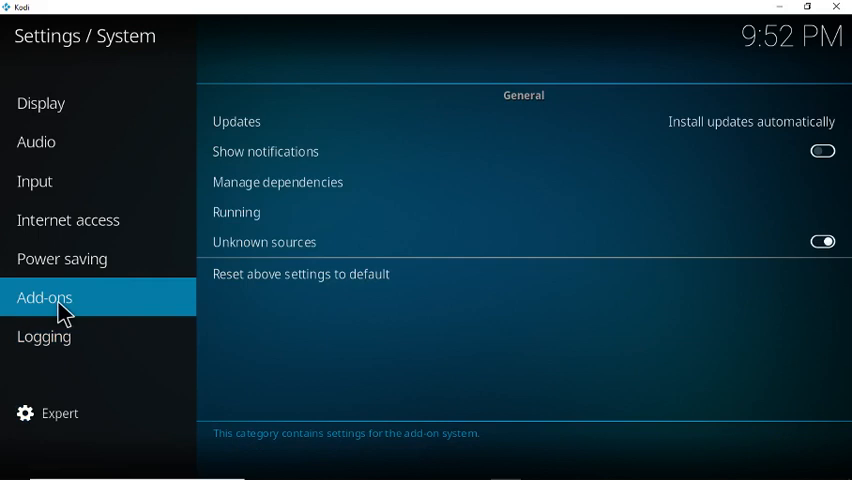
{"action": "mouse_move", "coordinate": [372, 212]}
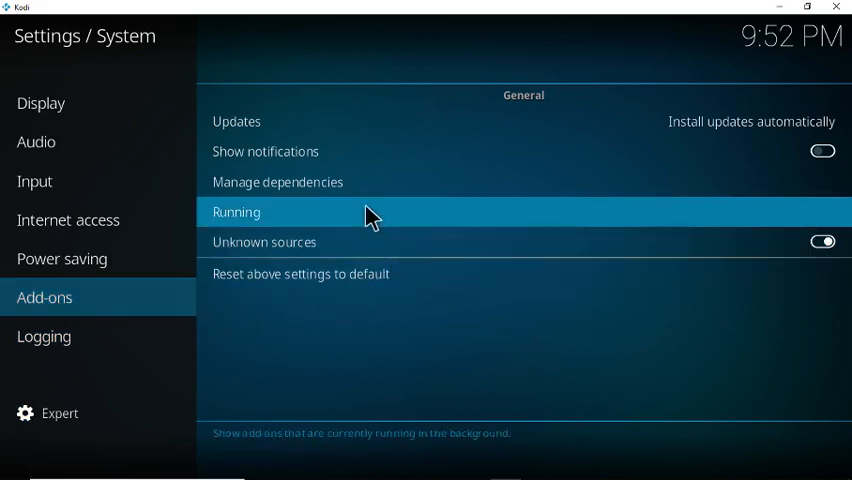
{"action": "left_click", "coordinate": [277, 181]}
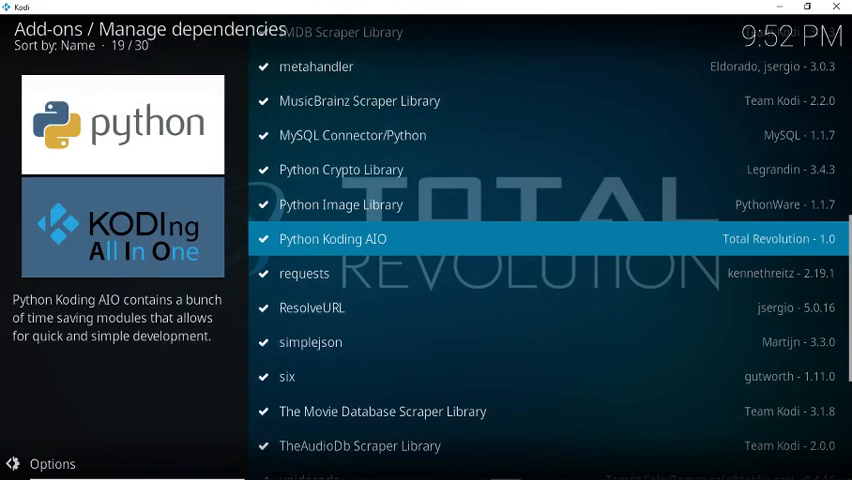
Return to Kodi and open URLResolver's details from the dependencies list.
{"action": "scroll", "scroll_direction": "down", "scroll_amount": 3}
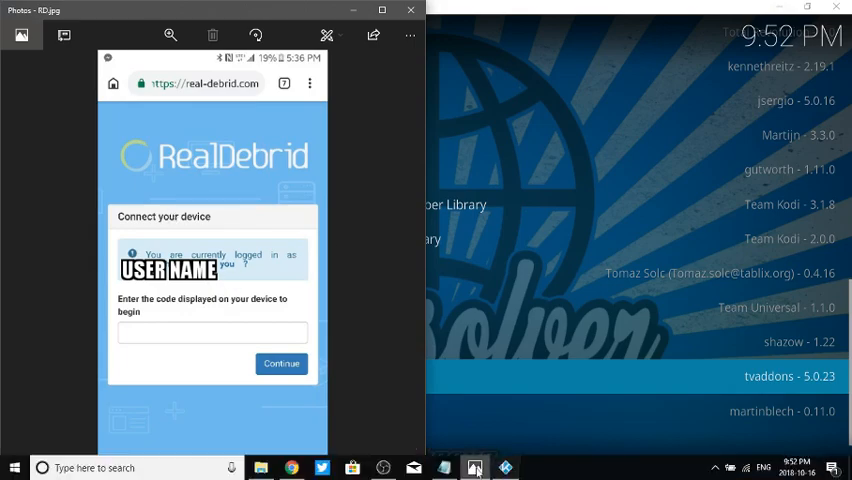
{"action": "left_click", "coordinate": [474, 467]}
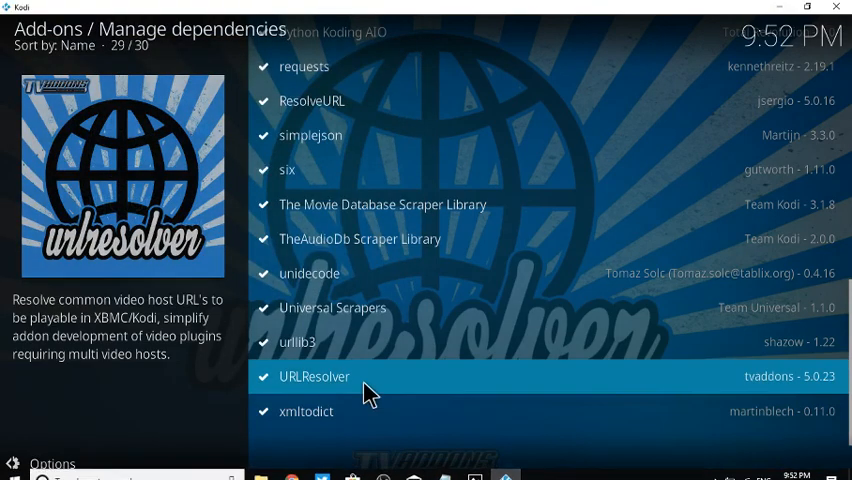
{"action": "left_click", "coordinate": [314, 376]}
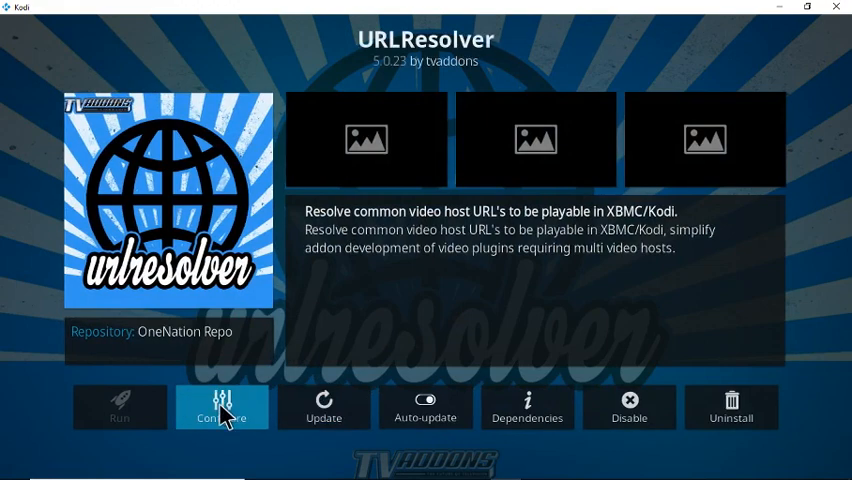
Authorize Real-Debrid in URLResolver's universal resolver settings, then bring up ResolveURL's settings.
{"action": "left_click", "coordinate": [221, 407]}
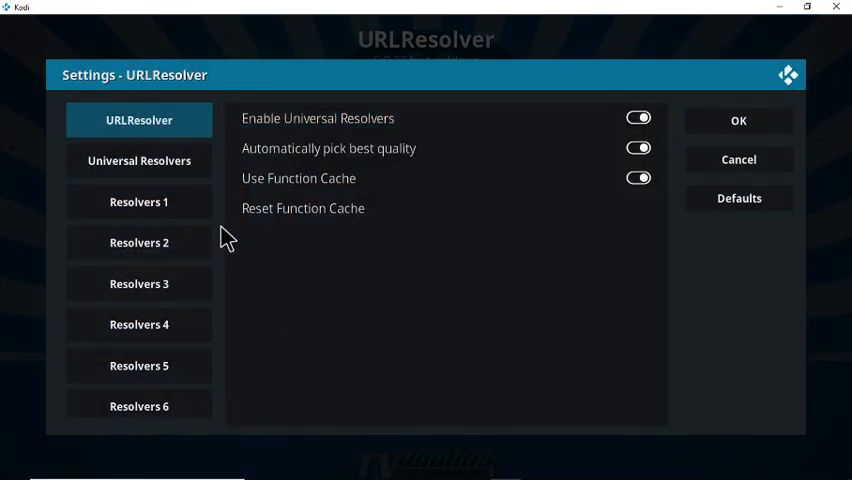
{"action": "left_click", "coordinate": [139, 160]}
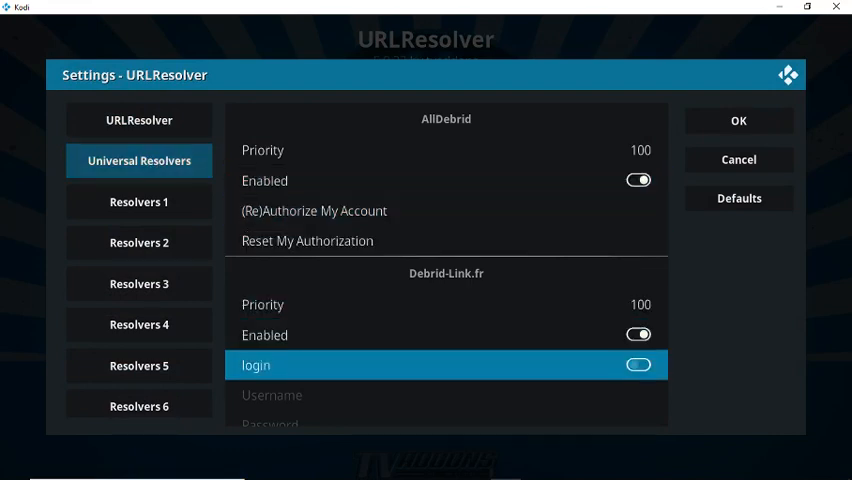
{"action": "scroll", "scroll_direction": "down", "scroll_amount": 3}
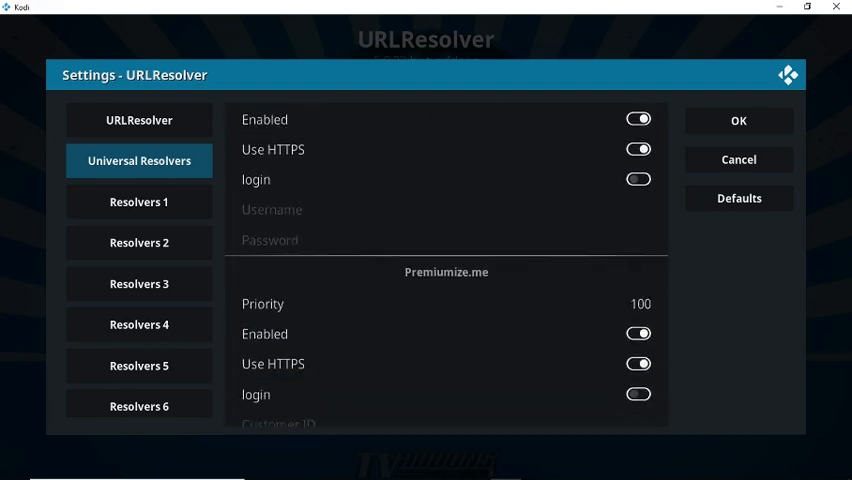
{"action": "scroll", "scroll_direction": "down", "scroll_amount": 3}
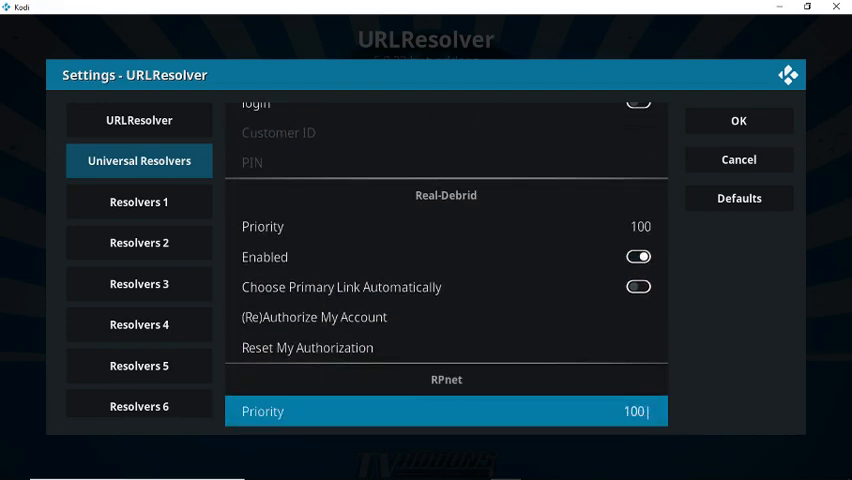
{"action": "key", "text": "Up"}
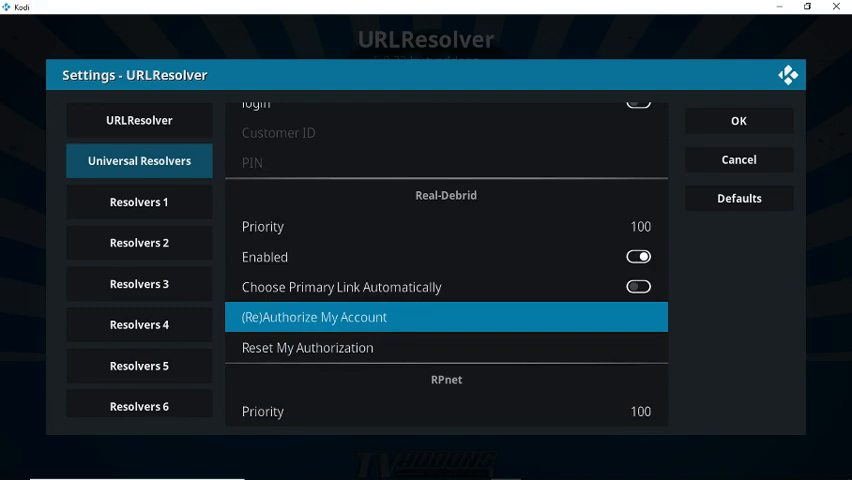
{"action": "left_click", "coordinate": [312, 317]}
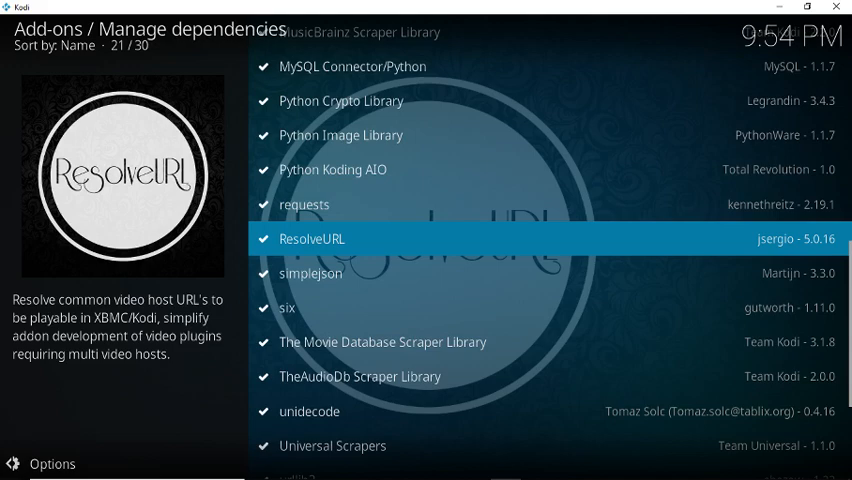
{"action": "left_click", "coordinate": [311, 239]}
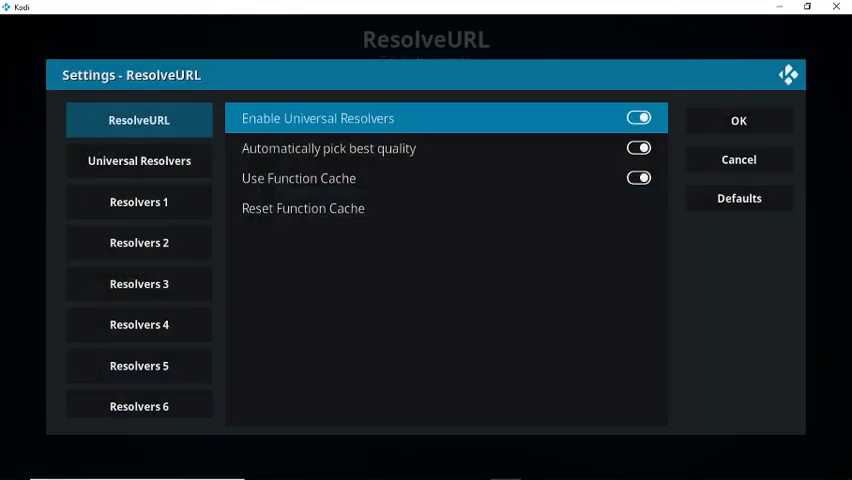
{"action": "left_click", "coordinate": [139, 160]}
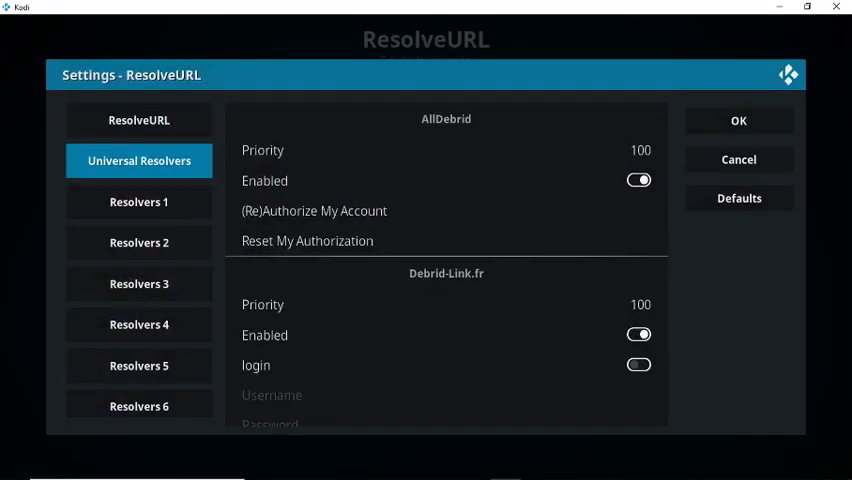
{"action": "left_click", "coordinate": [255, 365]}
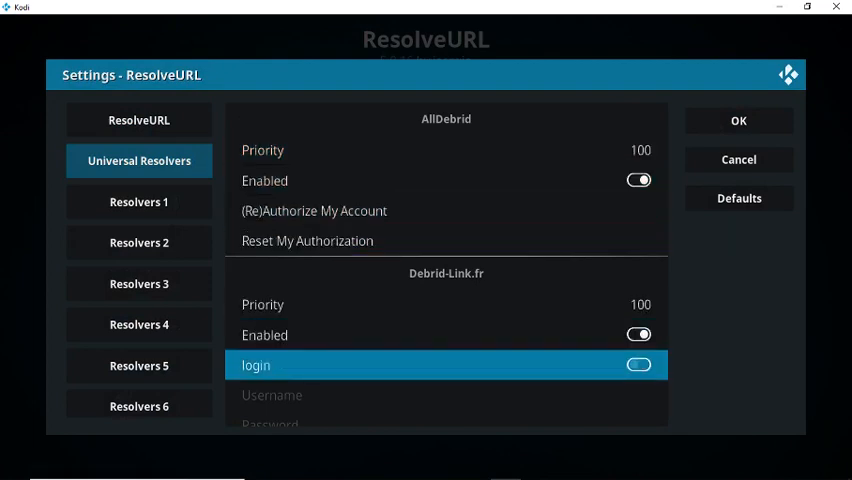
{"action": "scroll", "scroll_direction": "down", "scroll_amount": 3}
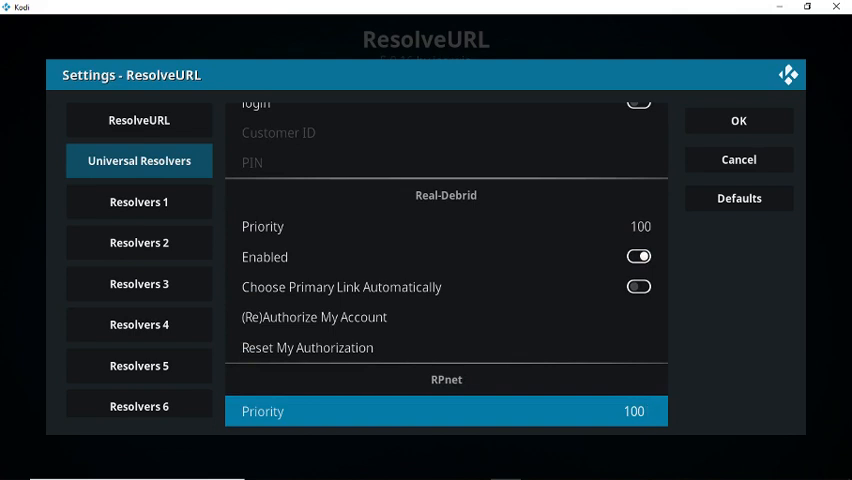
{"action": "mouse_move", "coordinate": [313, 317]}
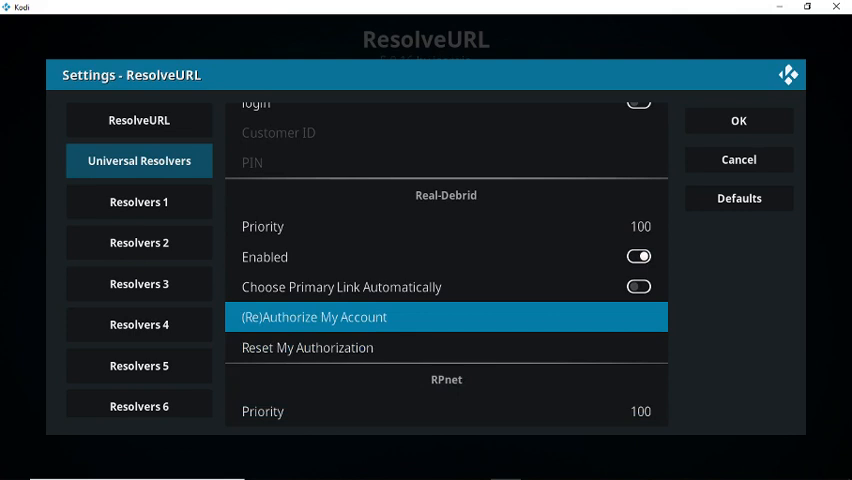
{"action": "mouse_move", "coordinate": [368, 461]}
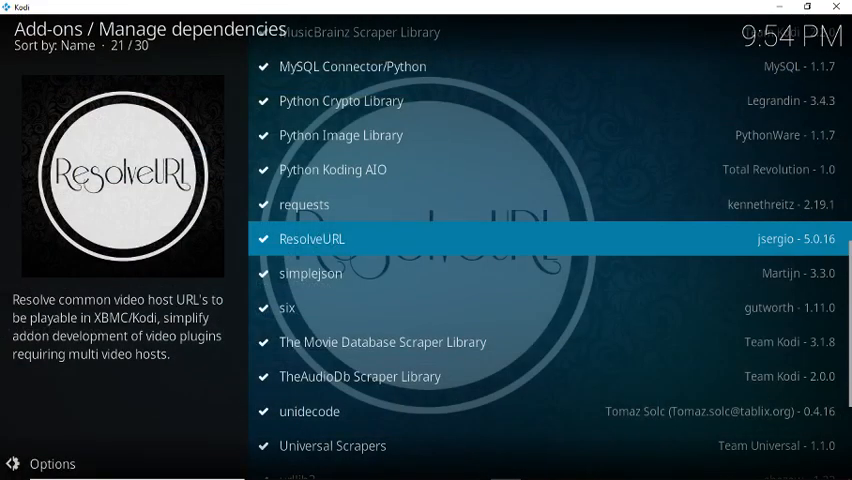
Back out to Kodi's Add-ons screen showing Yoda, TV Kings, YouTube and Deceit.
{"action": "left_click", "coordinate": [311, 238]}
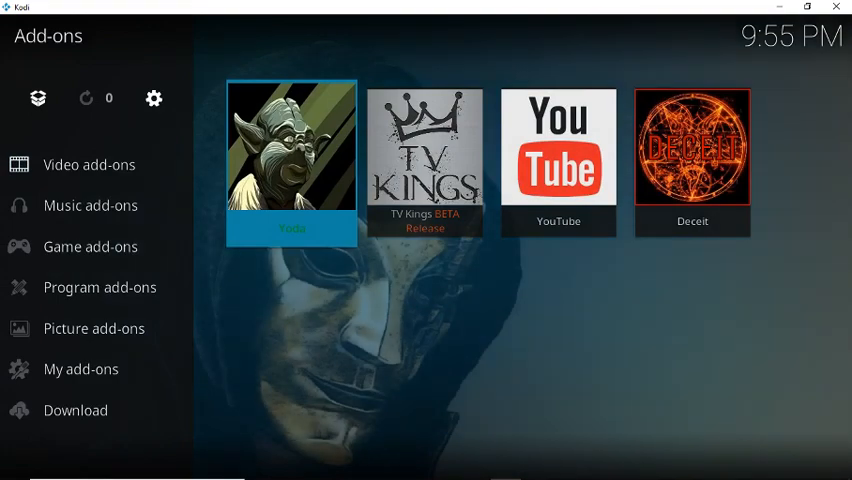
Scrape Yoda's New Movies for Deadpool 2 (2018) sources, stopping once paid 1080p links appear.
{"action": "left_click", "coordinate": [291, 160]}
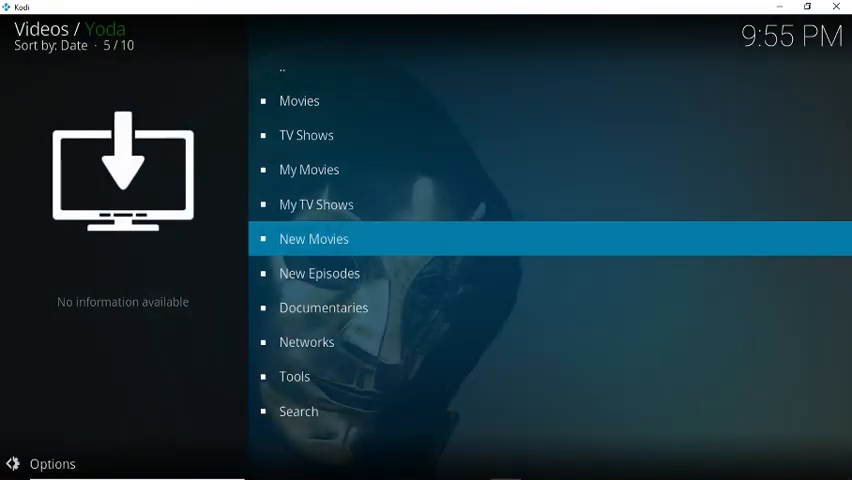
{"action": "left_click", "coordinate": [313, 238]}
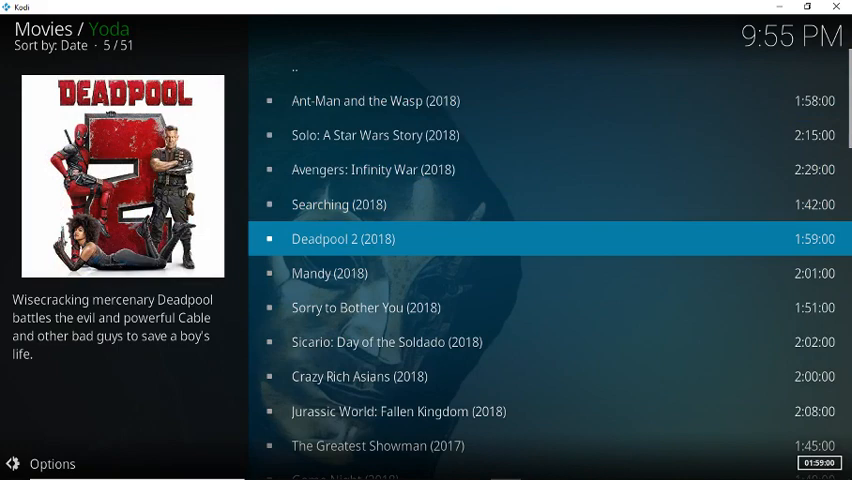
{"action": "left_click", "coordinate": [343, 238]}
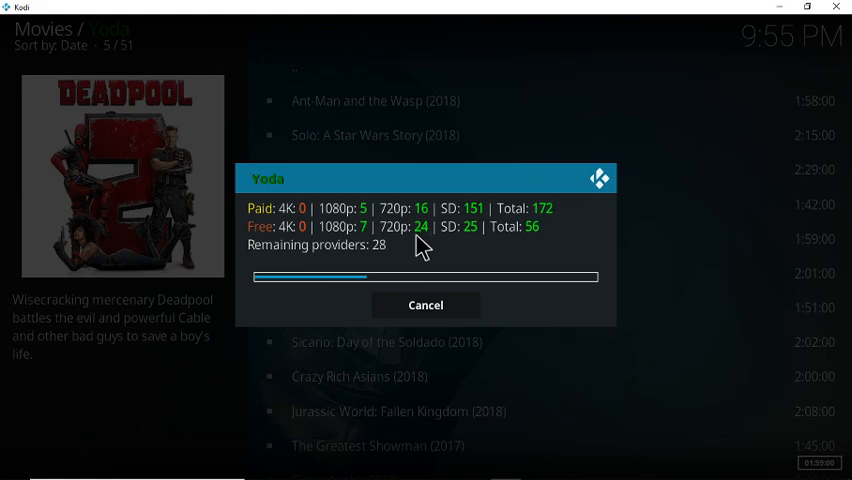
{"action": "mouse_move", "coordinate": [372, 222]}
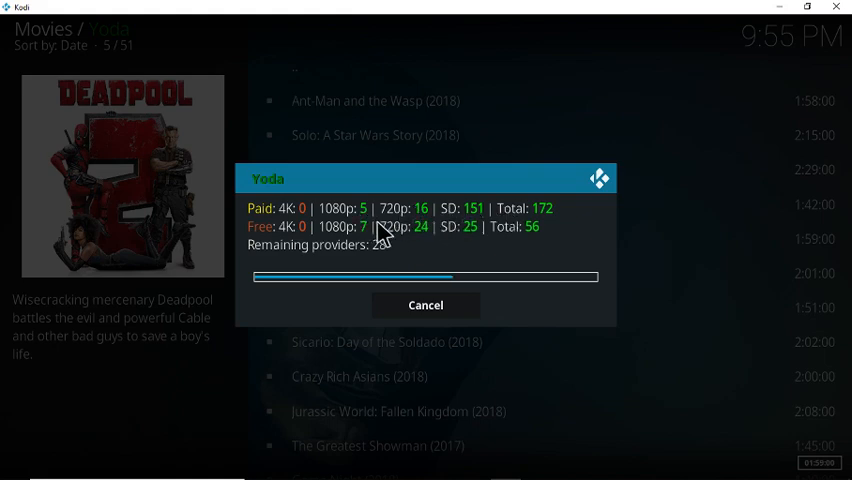
{"action": "mouse_move", "coordinate": [450, 268]}
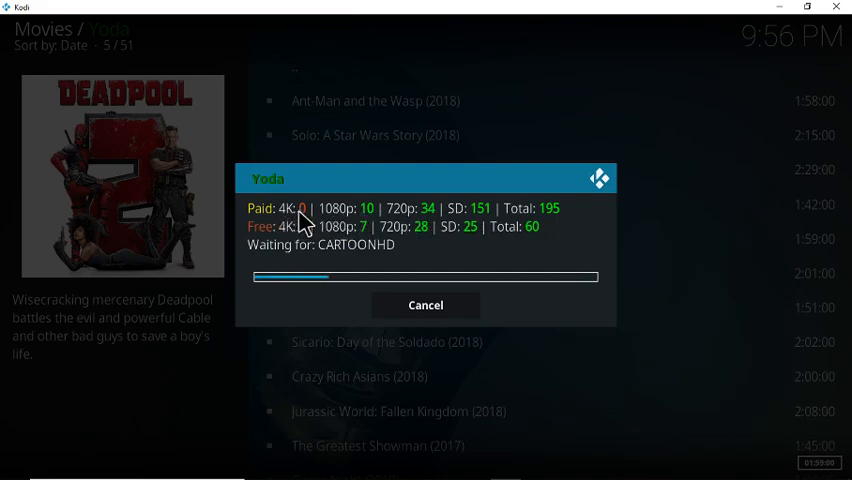
{"action": "left_click", "coordinate": [425, 305]}
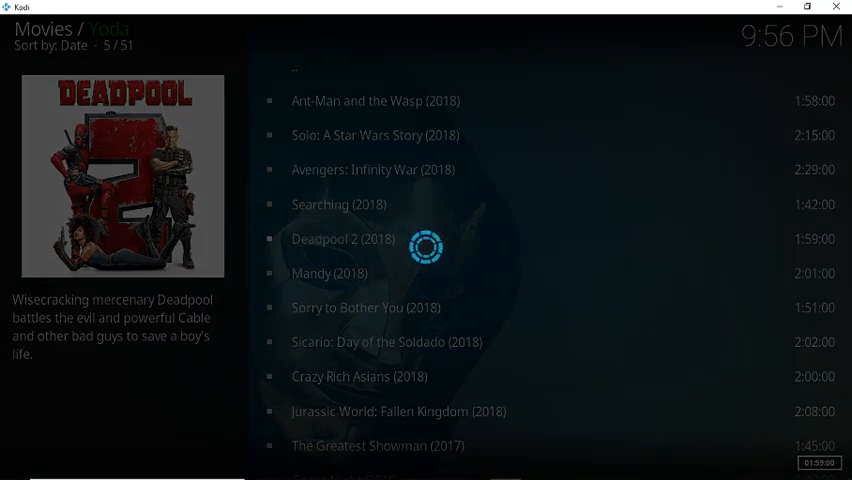
Scroll through Deadpool 2's 226 sources, led by Real-Debrid 1080p links.
{"action": "left_click", "coordinate": [343, 239]}
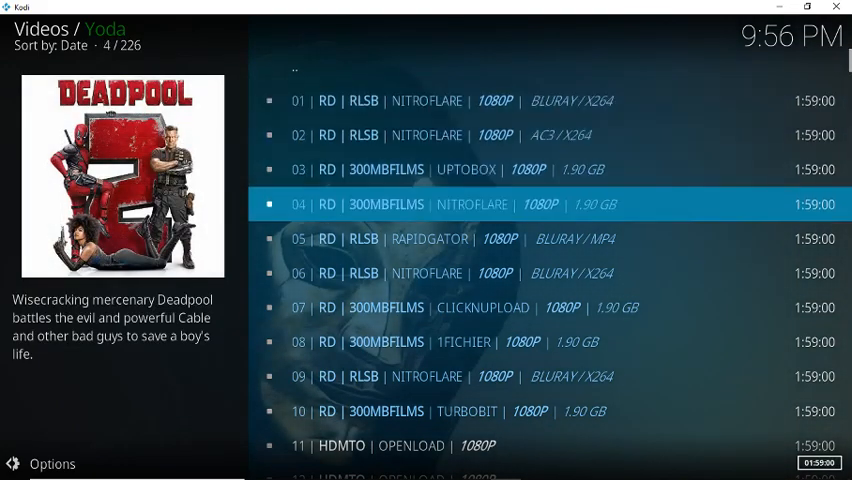
{"action": "key", "text": "up"}
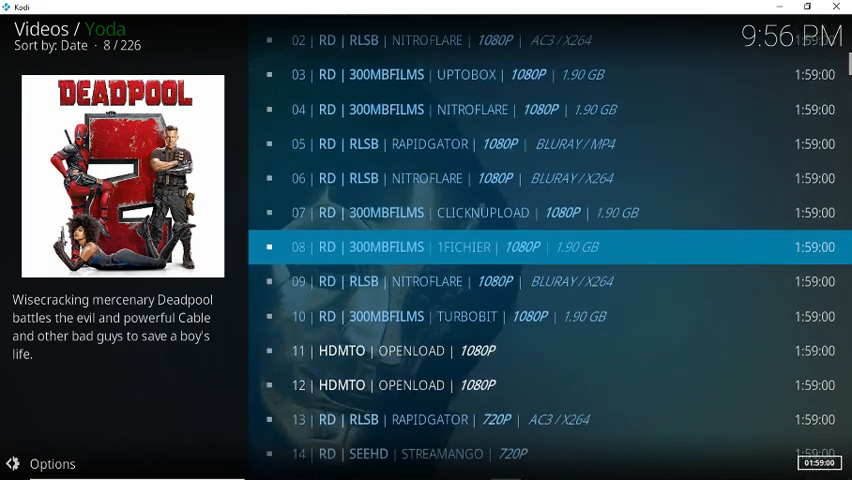
{"action": "scroll", "scroll_direction": "down", "scroll_amount": 3}
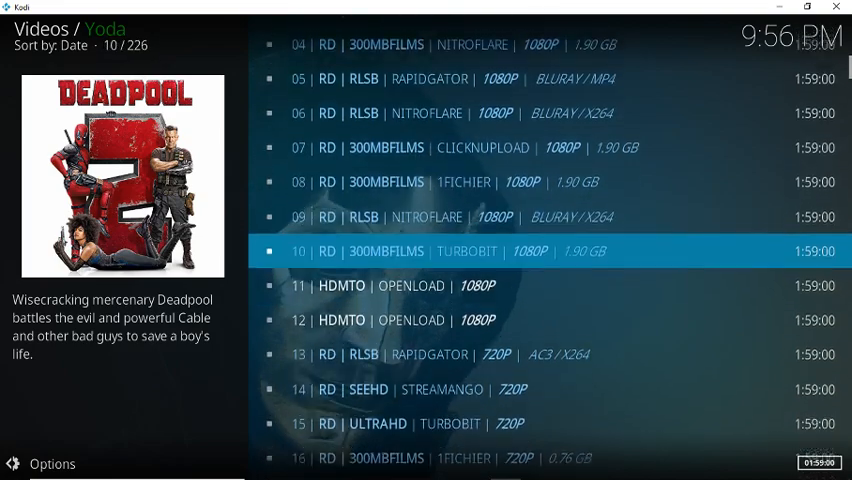
{"action": "scroll", "scroll_direction": "down", "scroll_amount": 3}
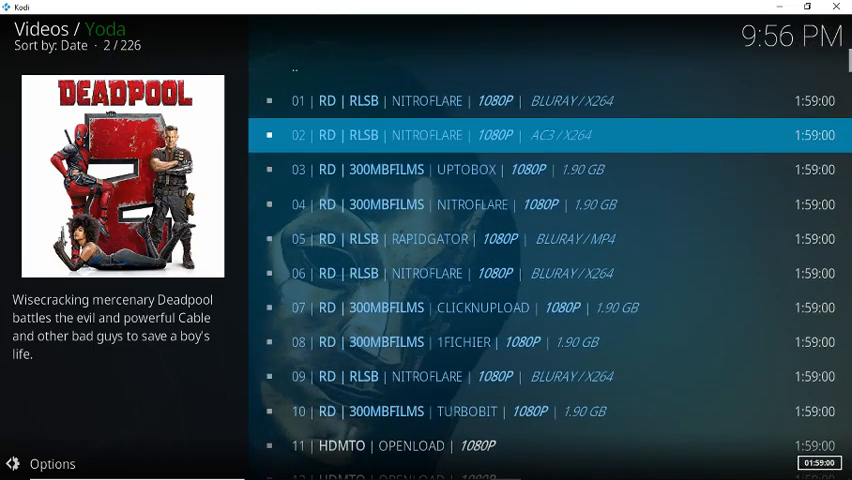
{"action": "scroll", "scroll_direction": "down", "scroll_amount": 3}
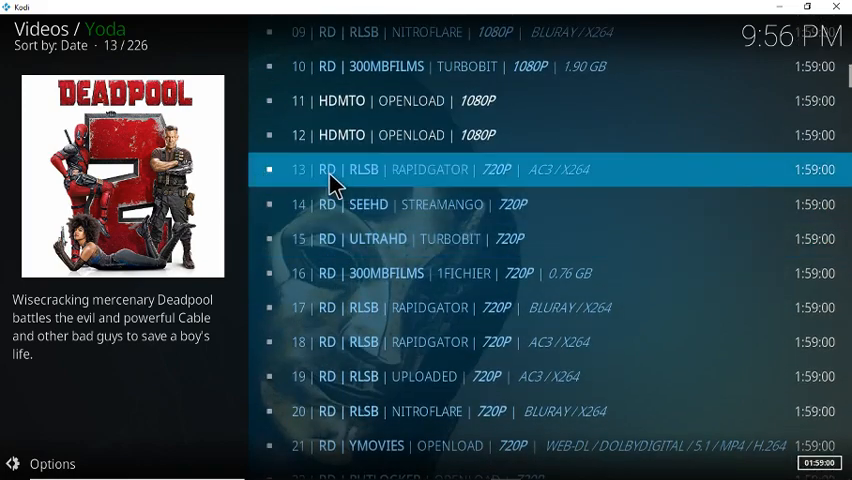
{"action": "scroll", "scroll_direction": "down", "scroll_amount": 3}
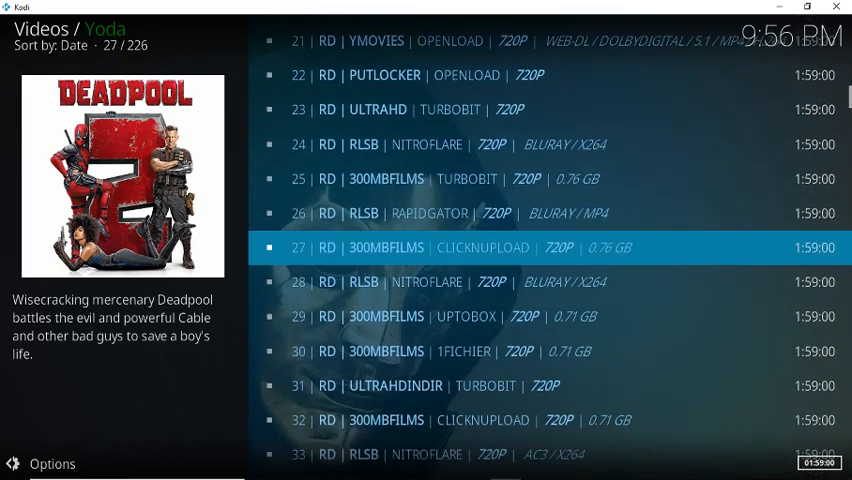
{"action": "scroll", "scroll_direction": "down", "scroll_amount": 3}
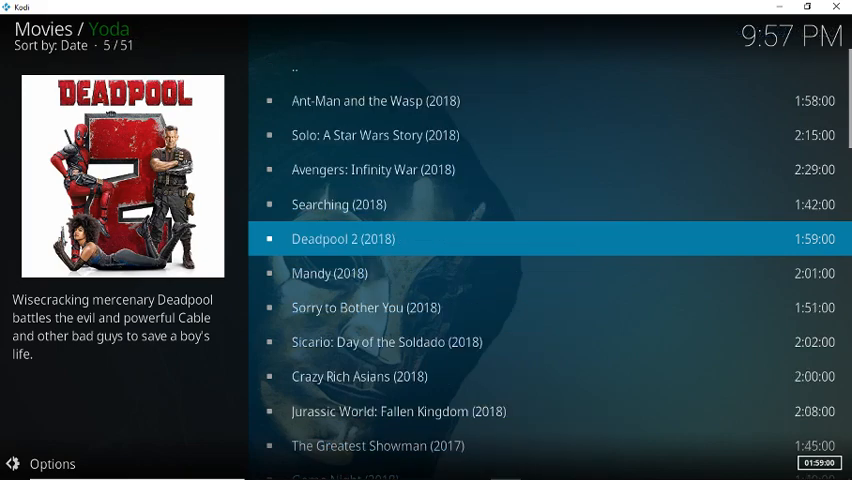
Leave Yoda for Kodi's home screen and show the TV categories.
{"action": "key", "text": "Backspace"}
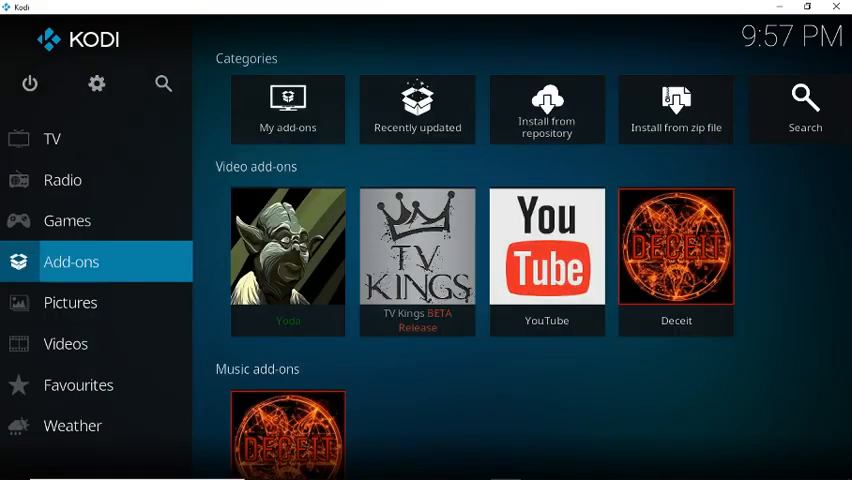
{"action": "left_click", "coordinate": [66, 343]}
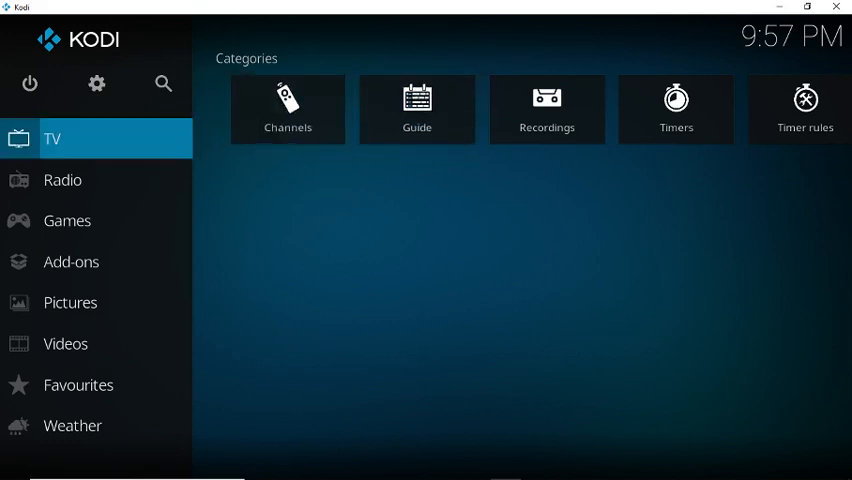
{"action": "mouse_move", "coordinate": [416, 110]}
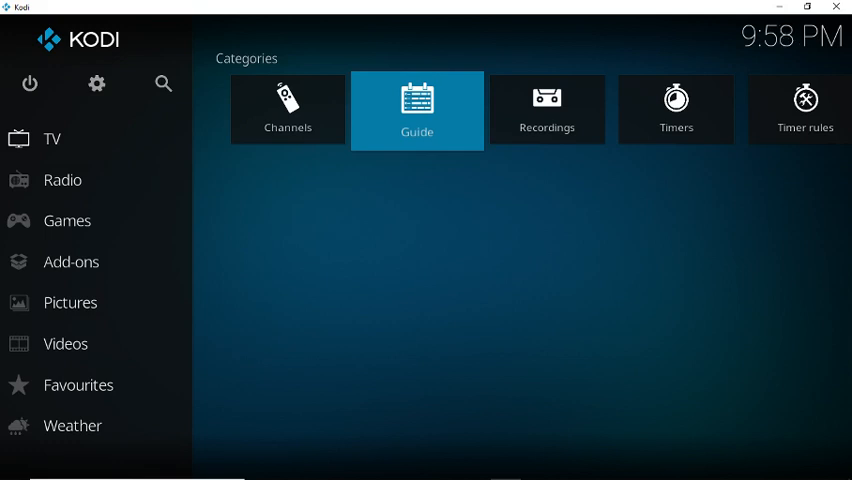
{"action": "left_click", "coordinate": [417, 110]}
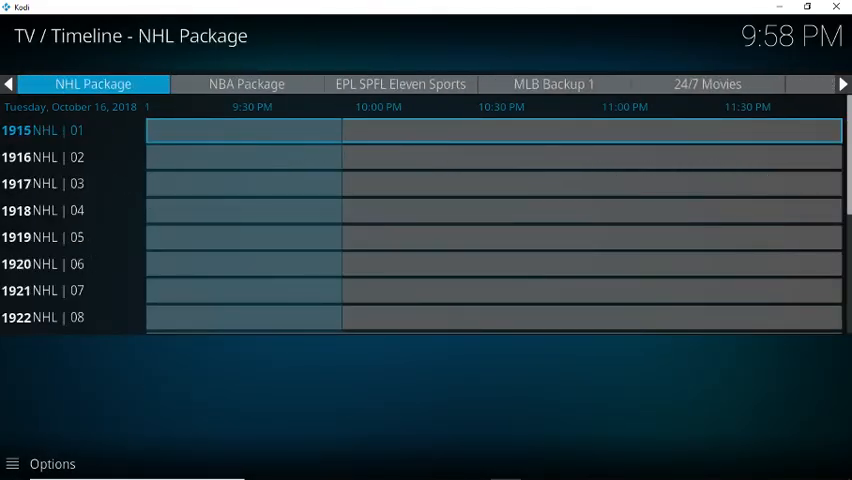
{"action": "left_click", "coordinate": [553, 83]}
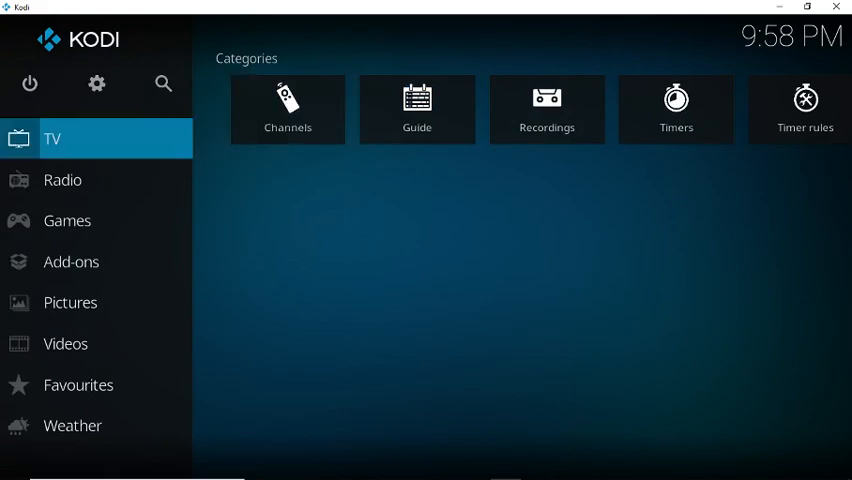
Show the Add-ons home screen with its video, music and game add-ons like Yoda and 2048.
{"action": "left_click", "coordinate": [71, 261]}
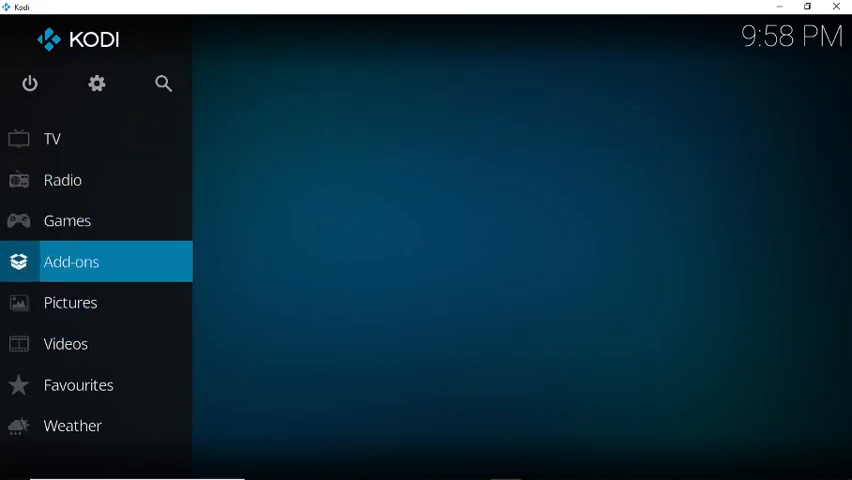
{"action": "left_click", "coordinate": [71, 261]}
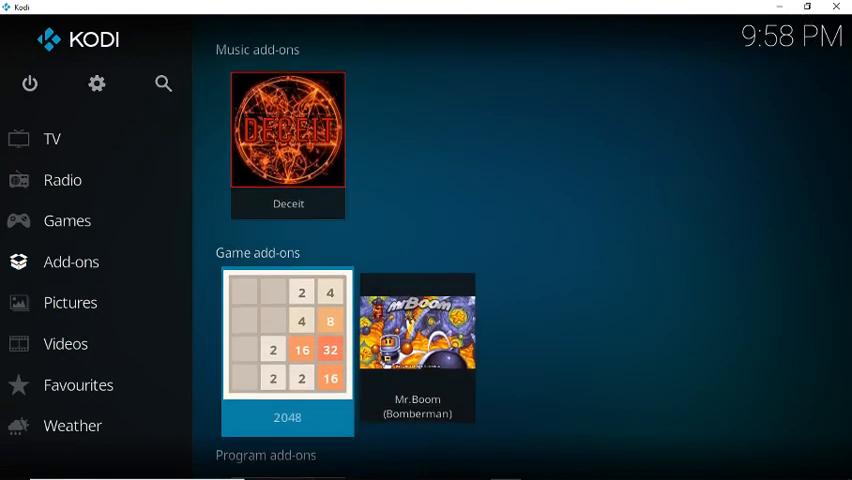
{"action": "scroll", "scroll_direction": "up", "scroll_amount": 3}
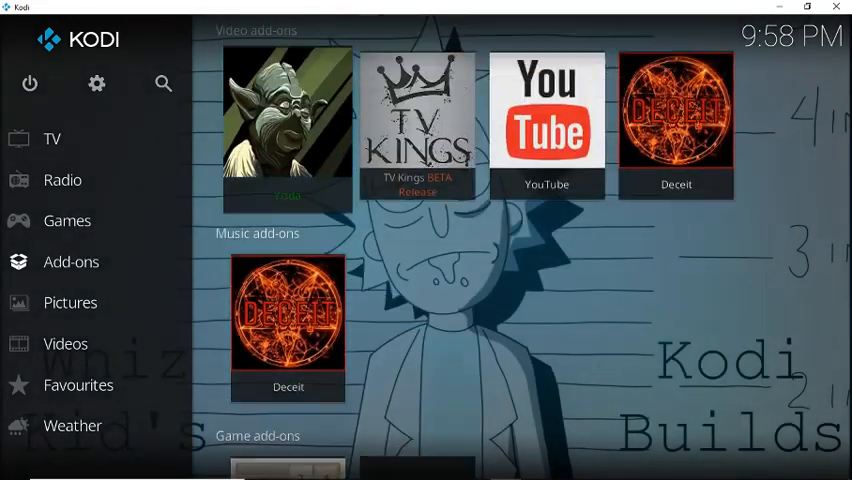